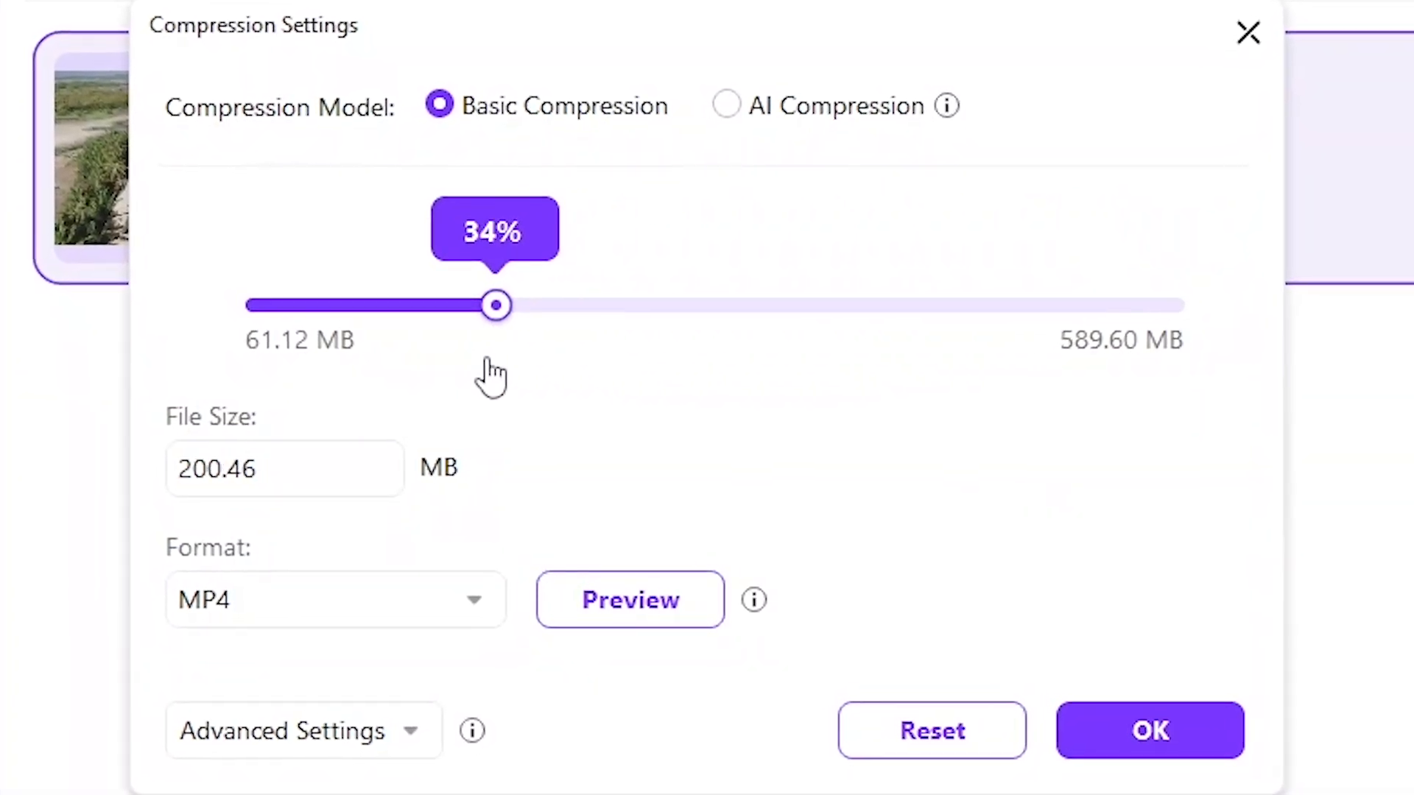
Raise basic compression of the 589.60 MB video to 40% (235.84 MB)
{"action": "left_click_drag", "start_coordinate": [495, 305], "coordinate": [553, 301]}
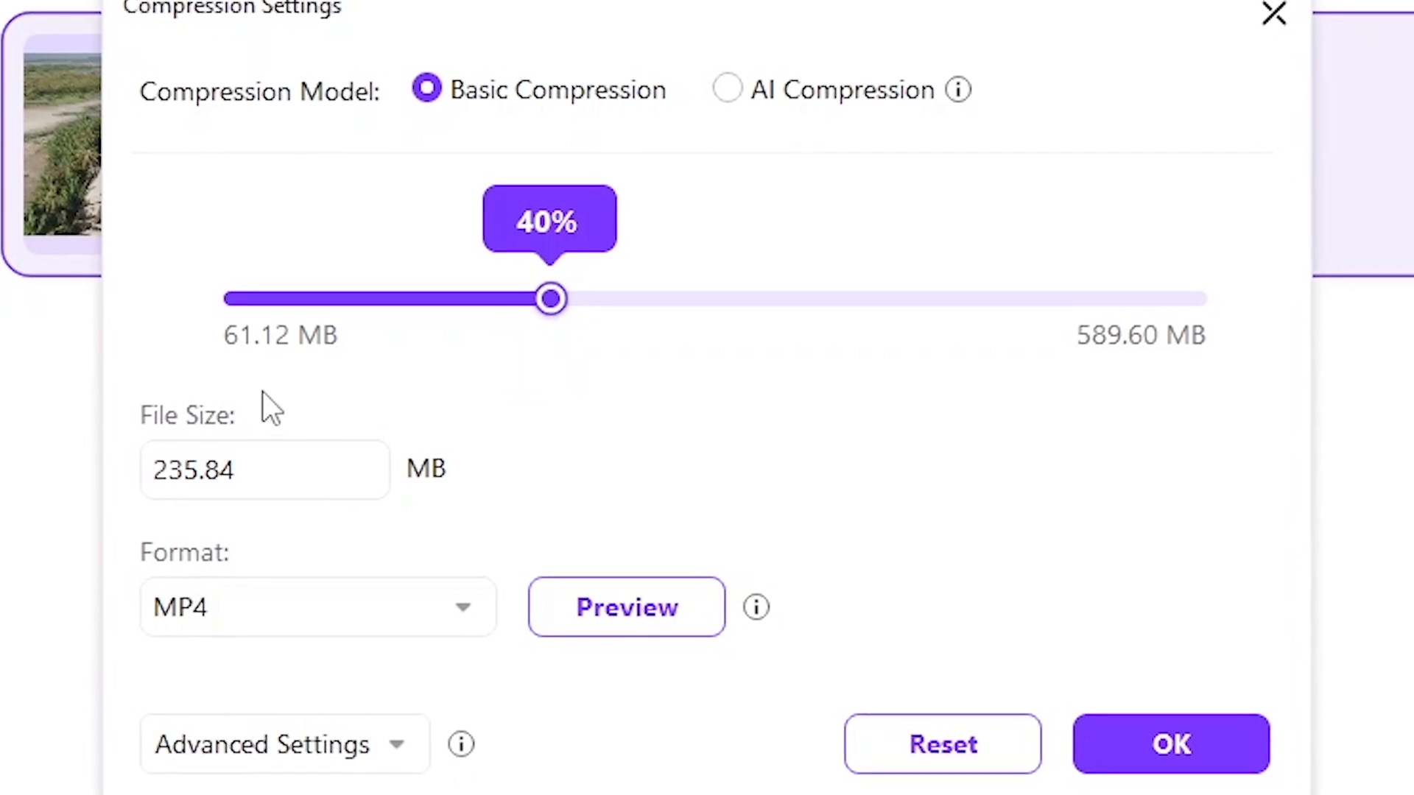
{"action": "left_click", "coordinate": [625, 607]}
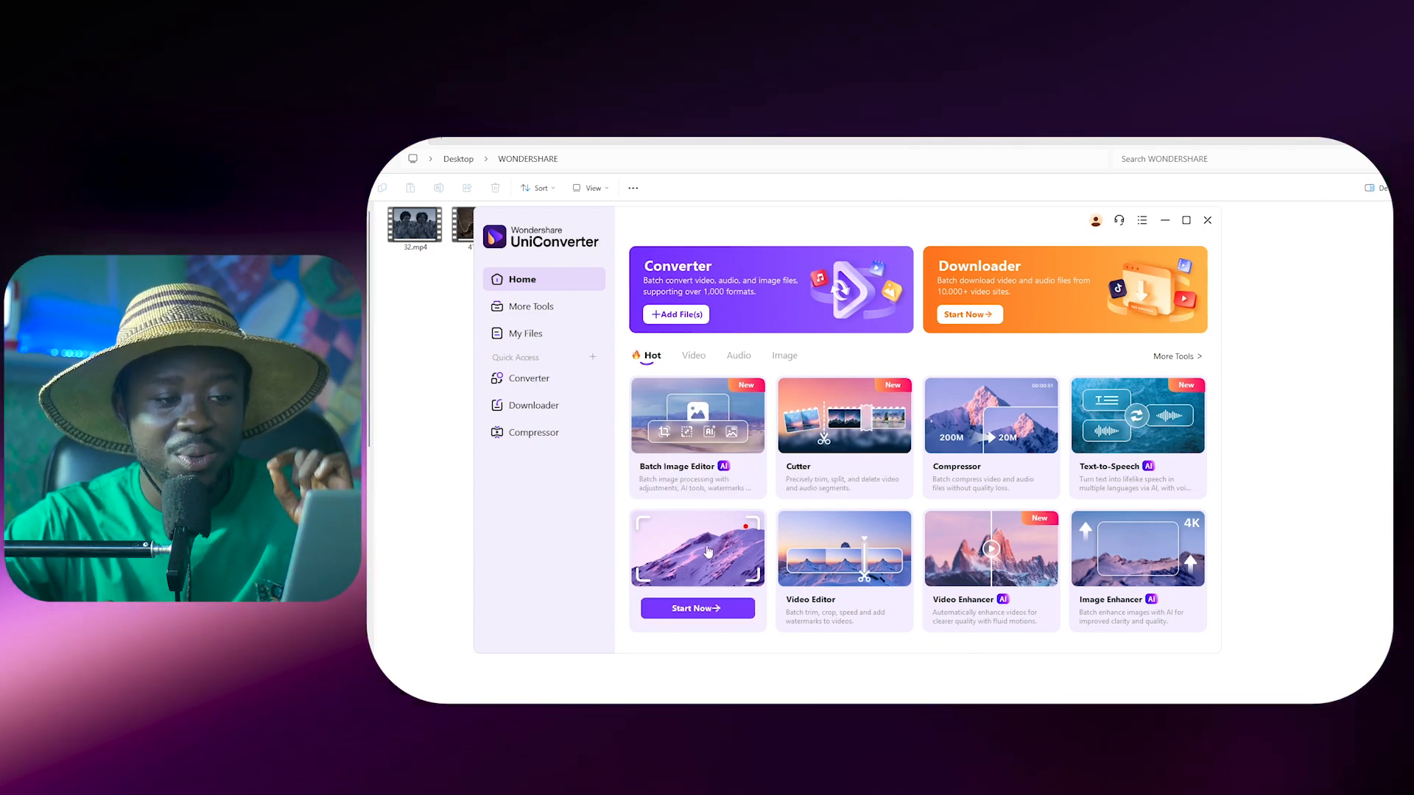
{"action": "mouse_move", "coordinate": [964, 559]}
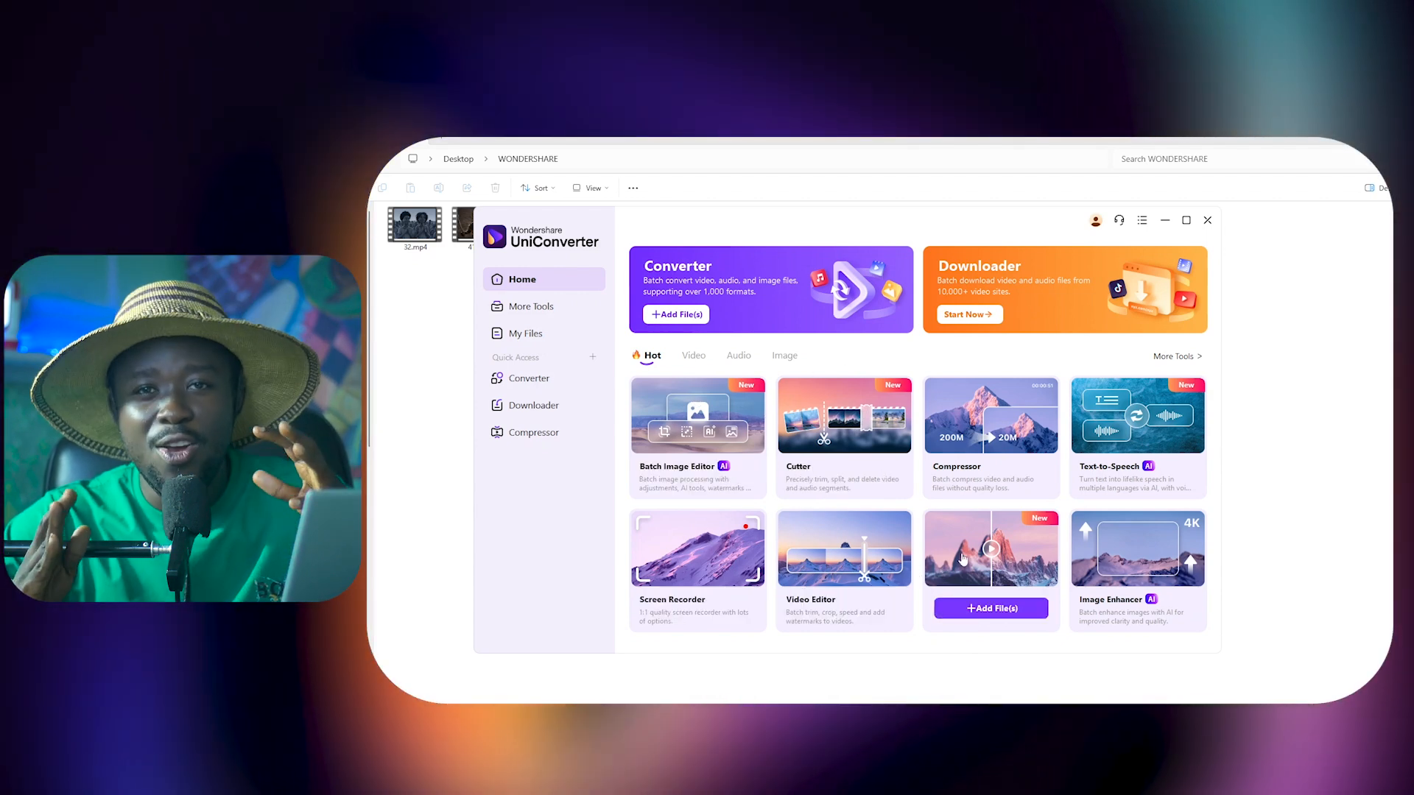
{"action": "mouse_move", "coordinate": [1073, 441]}
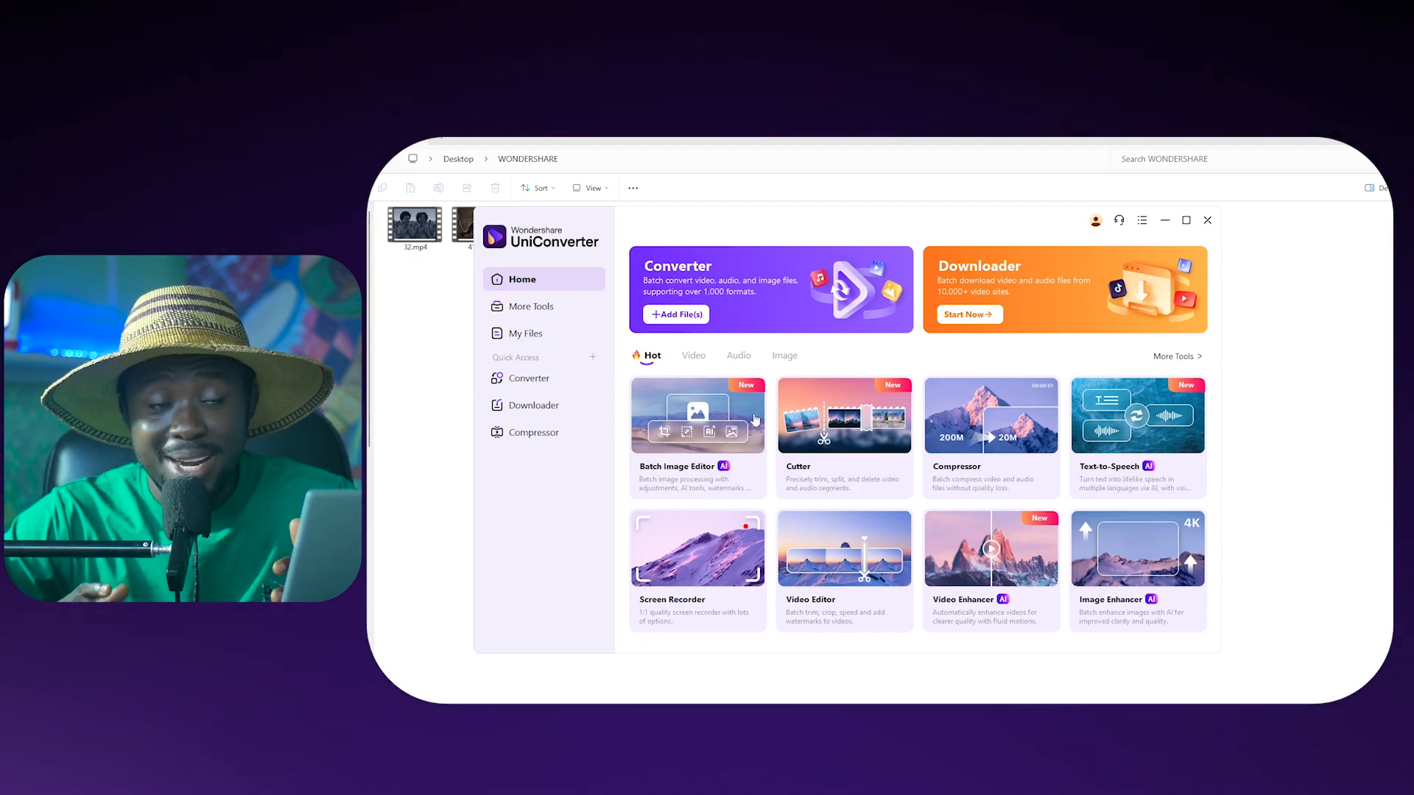
{"action": "mouse_move", "coordinate": [989, 475]}
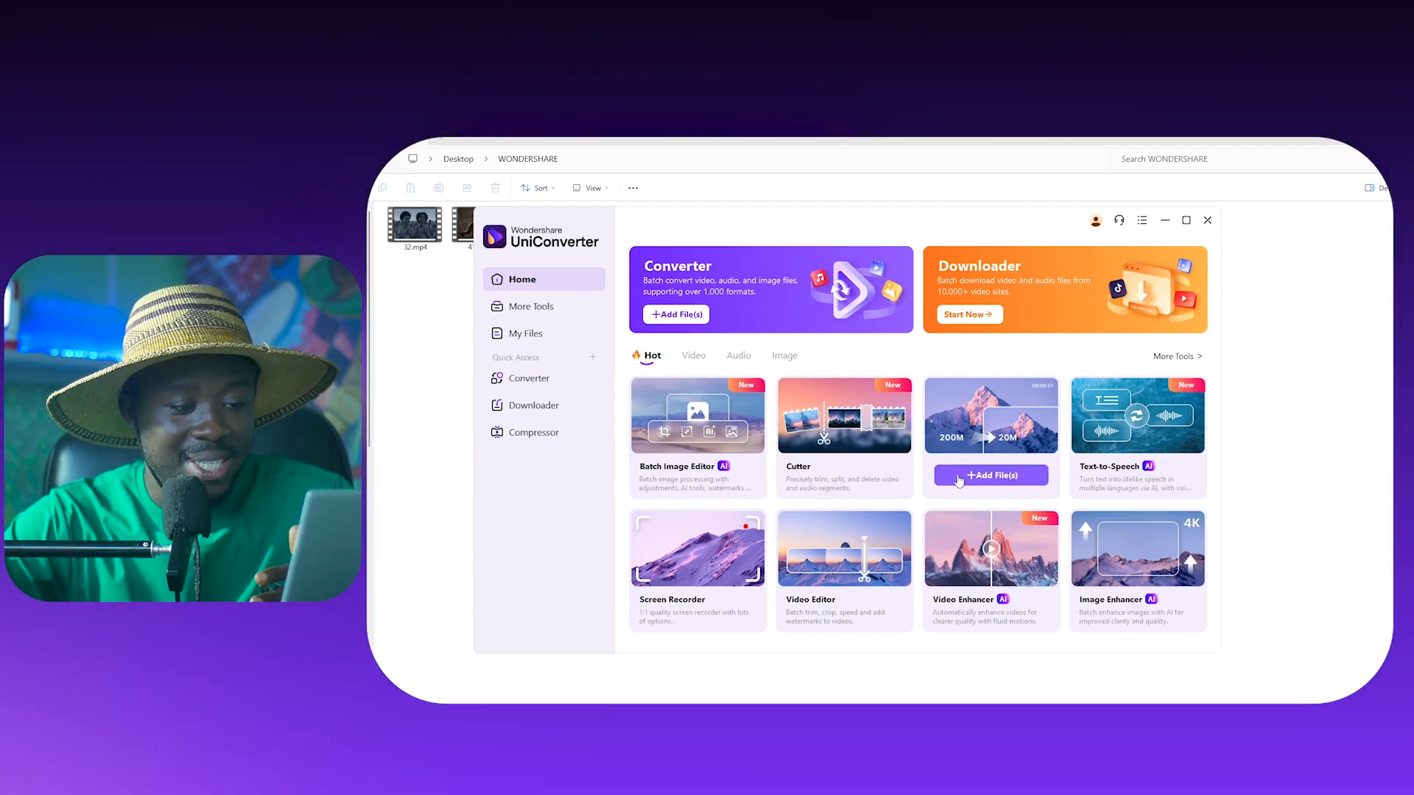
Open the Compressor tool from the Home screen's Compressor card
{"action": "left_click", "coordinate": [534, 432]}
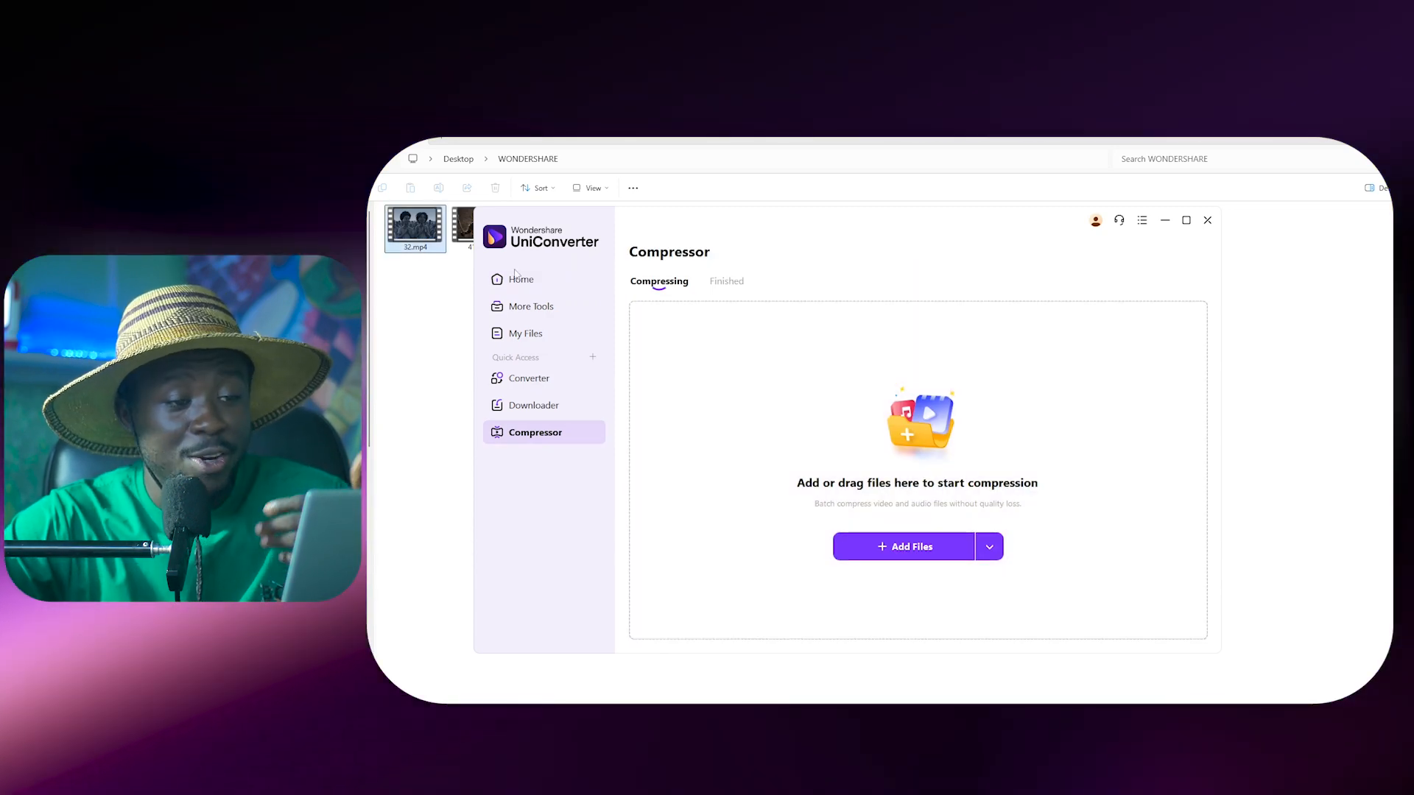
Add 41.mp4 (3.42 MB) to the compression queue
{"action": "left_click", "coordinate": [903, 546]}
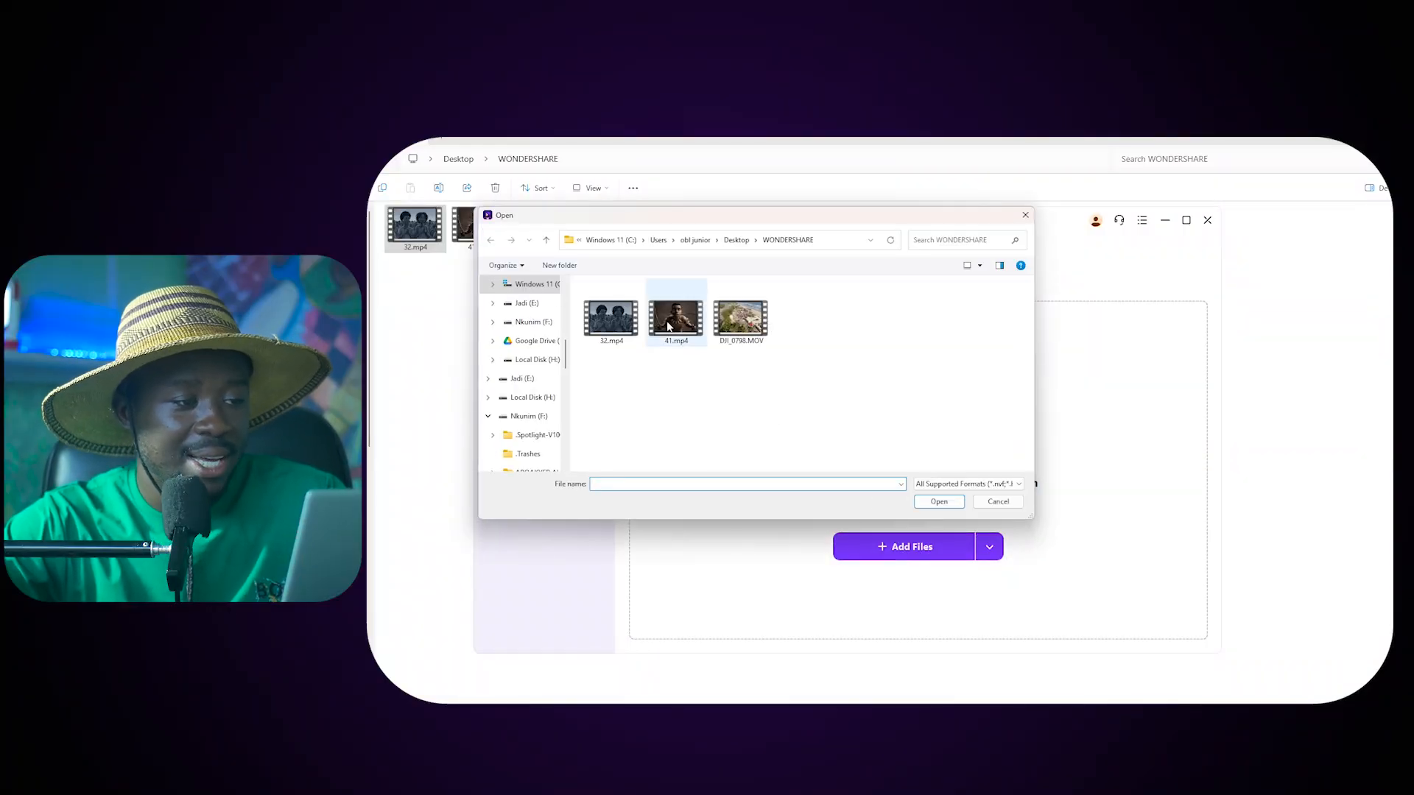
{"action": "left_click", "coordinate": [997, 502]}
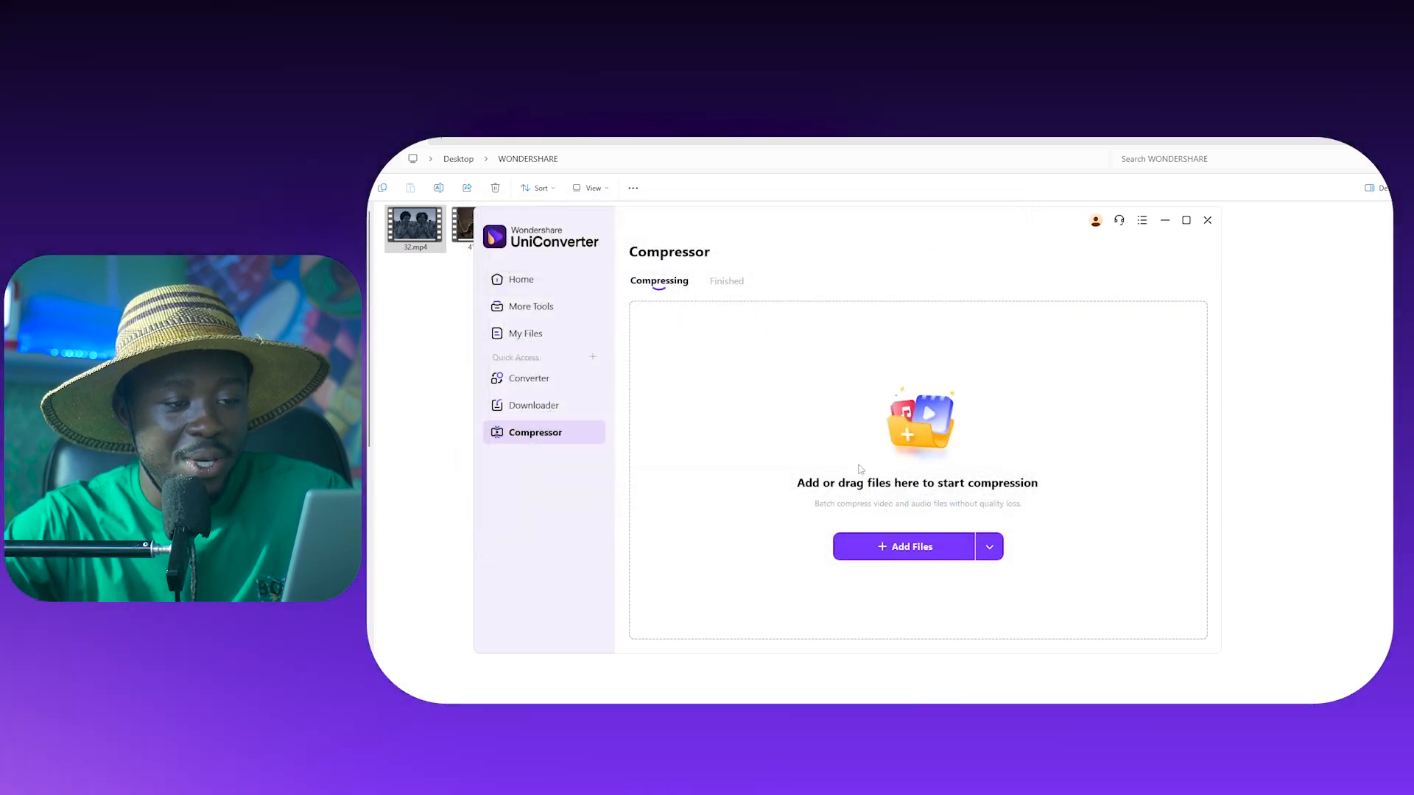
{"action": "left_click", "coordinate": [903, 546]}
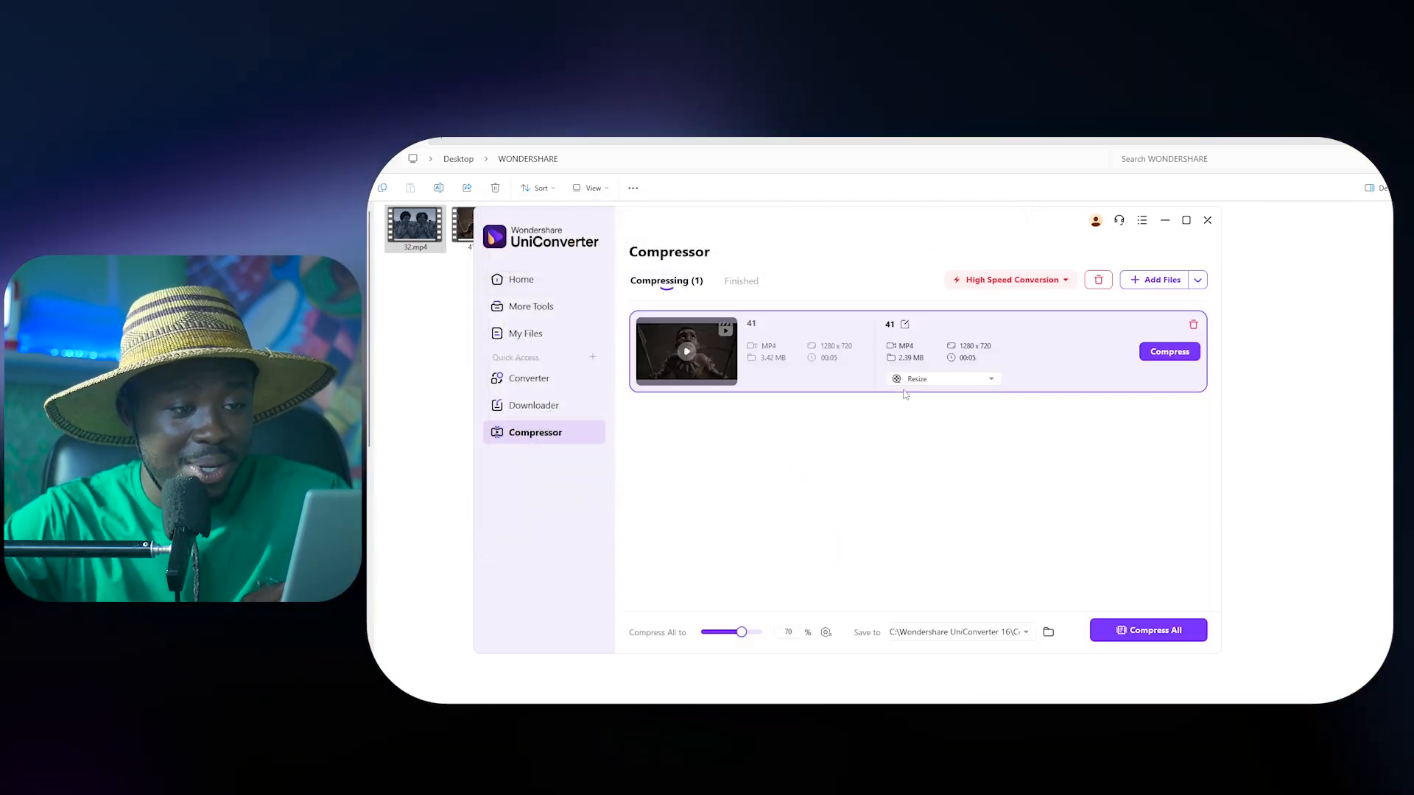
Switch video 41's compression settings to the AI compression model at 43%
{"action": "left_click", "coordinate": [942, 378]}
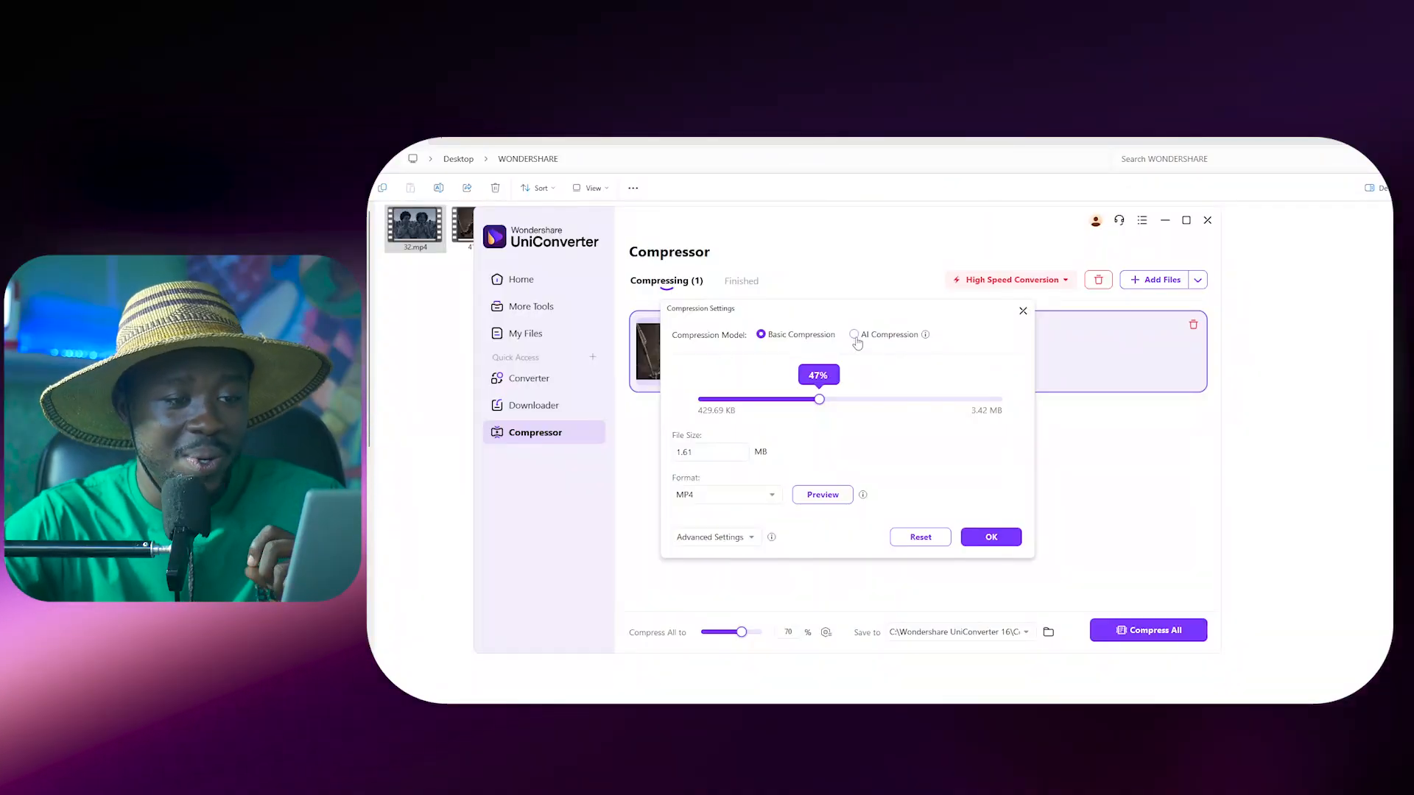
{"action": "left_click", "coordinate": [852, 334]}
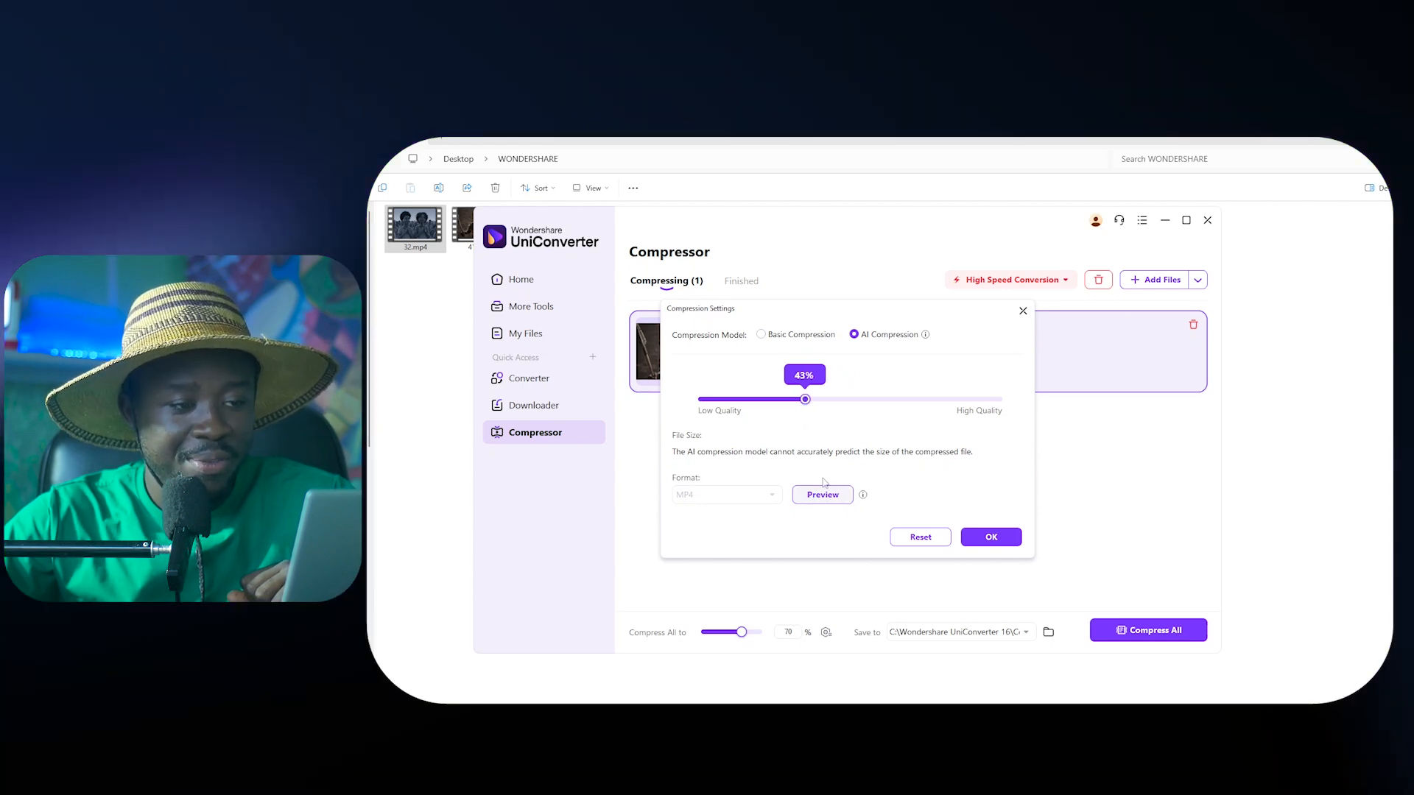
{"action": "mouse_move", "coordinate": [826, 505]}
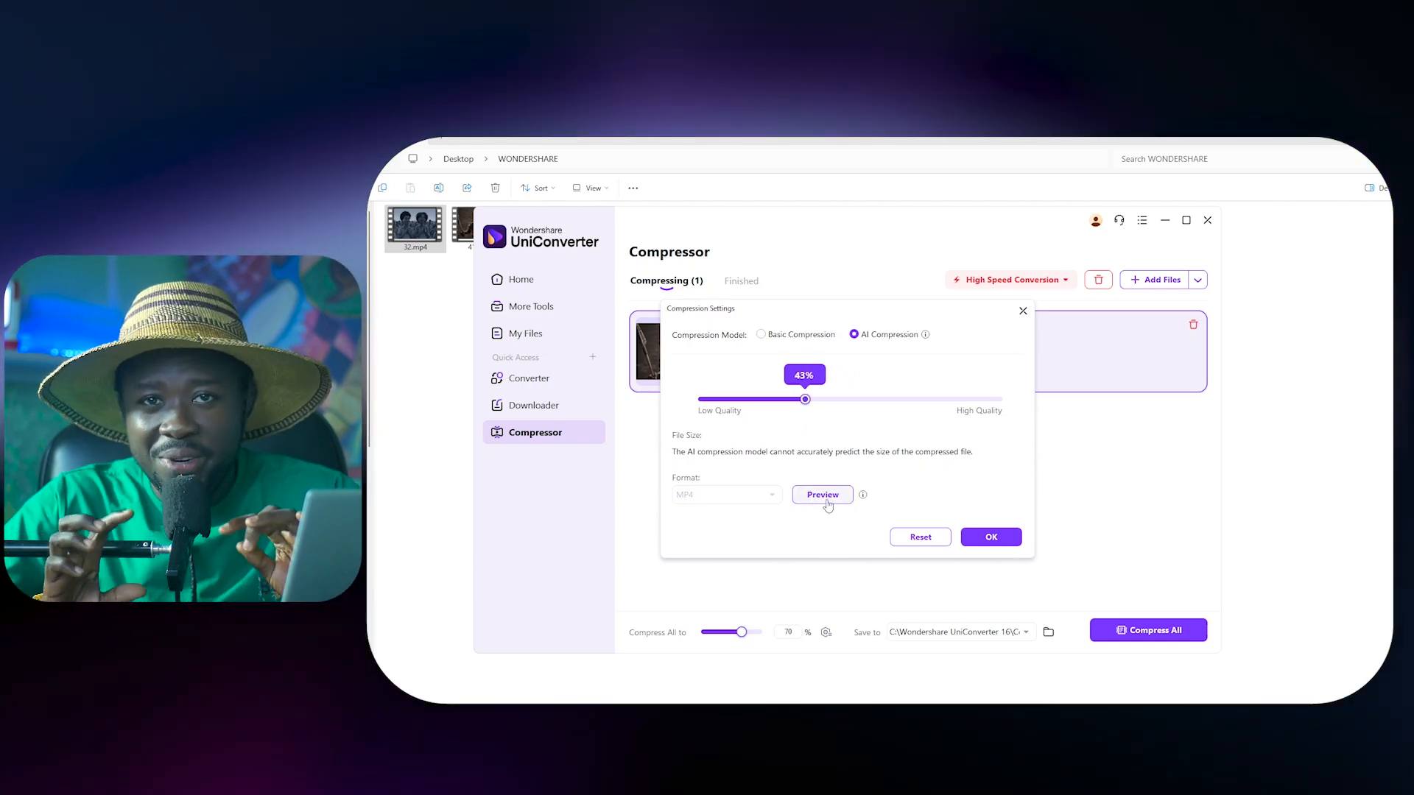
{"action": "left_click", "coordinate": [822, 494]}
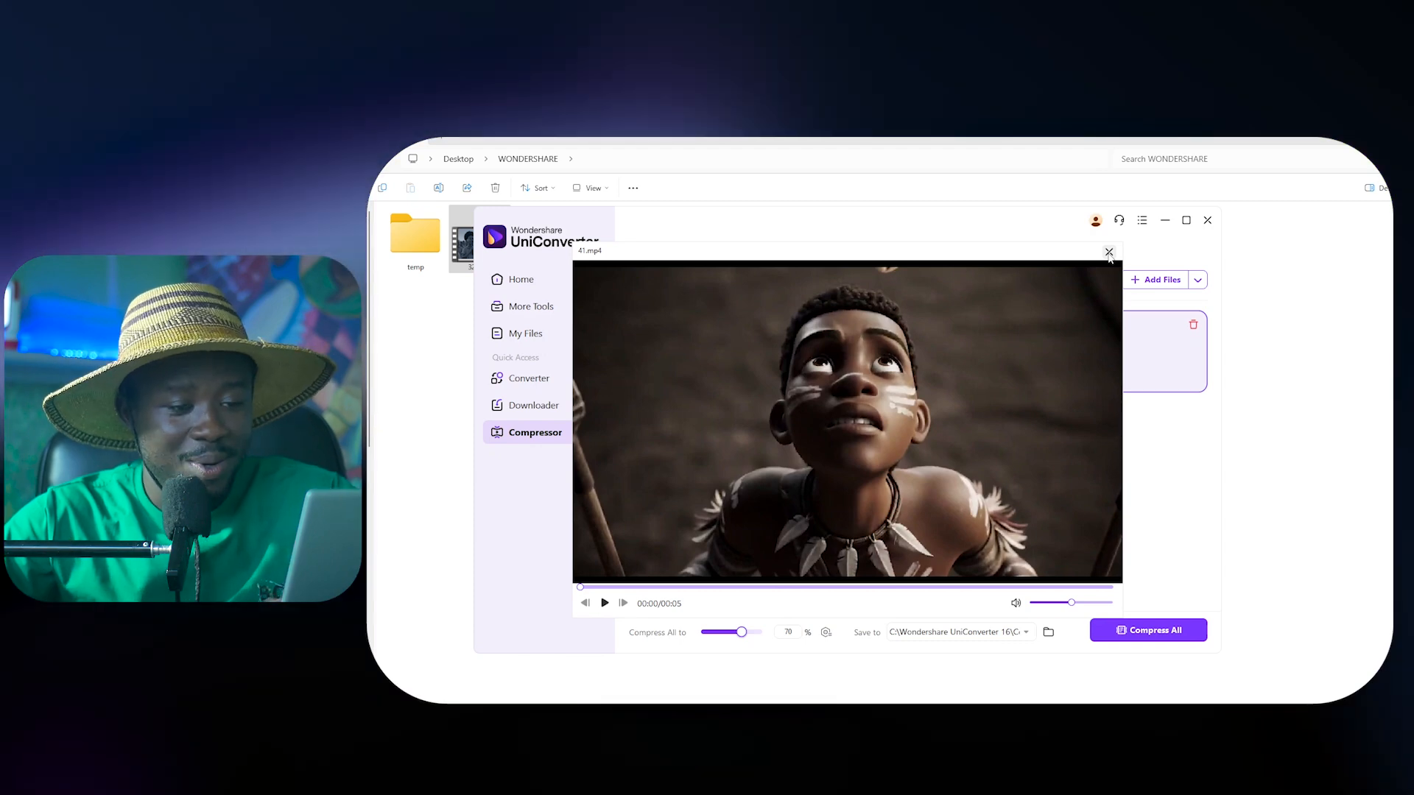
{"action": "left_click", "coordinate": [1108, 252]}
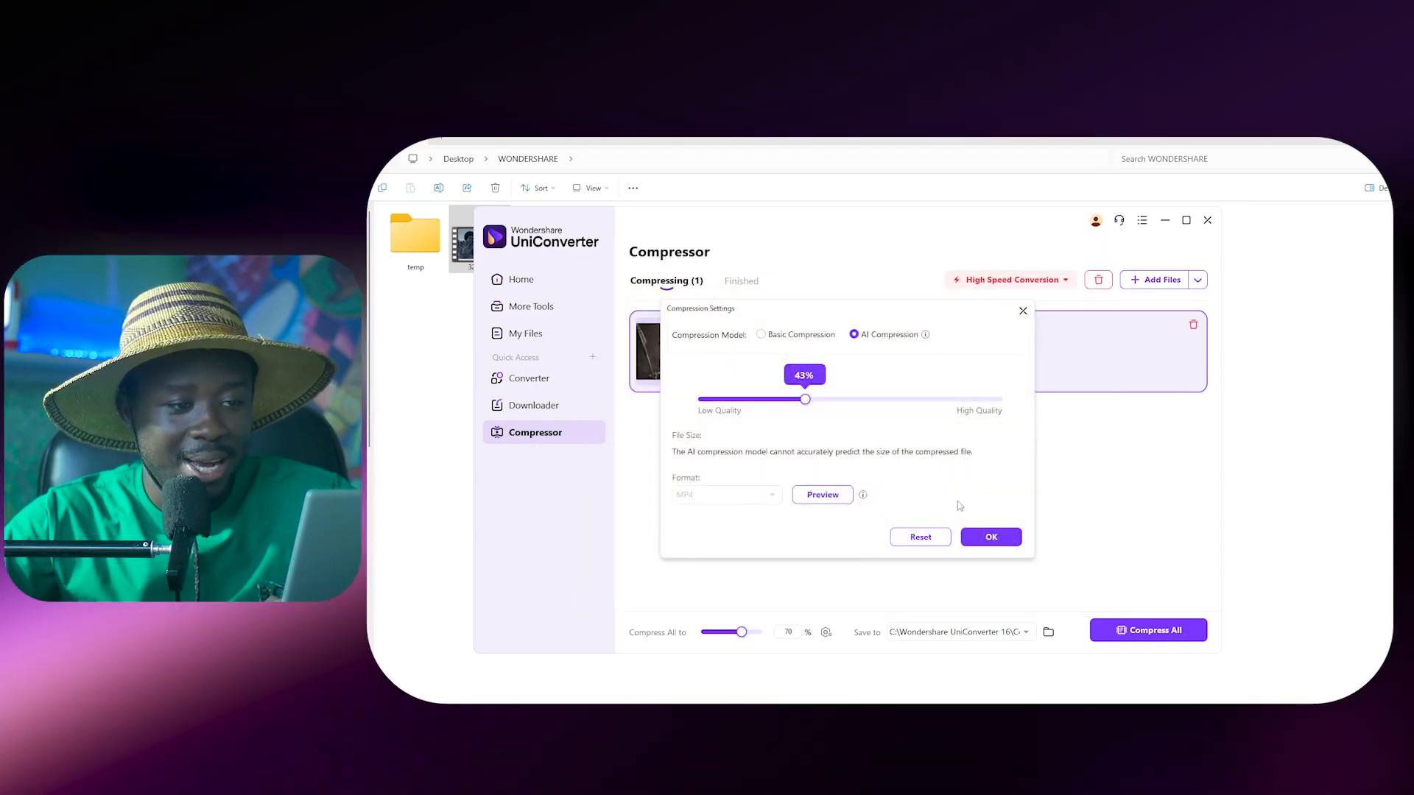
Confirm AI compression for video 41 and start compressing it
{"action": "left_click", "coordinate": [989, 536]}
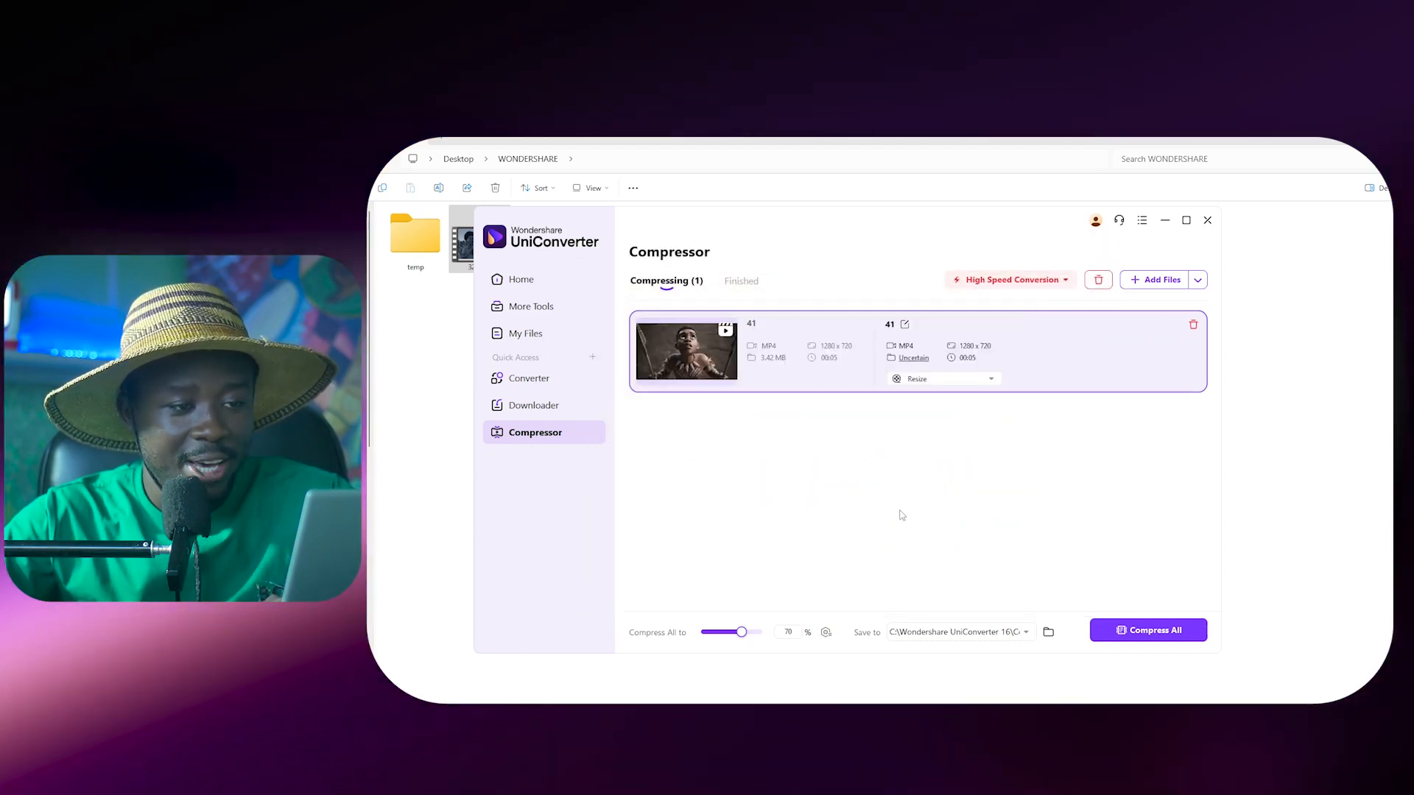
{"action": "mouse_move", "coordinate": [880, 481]}
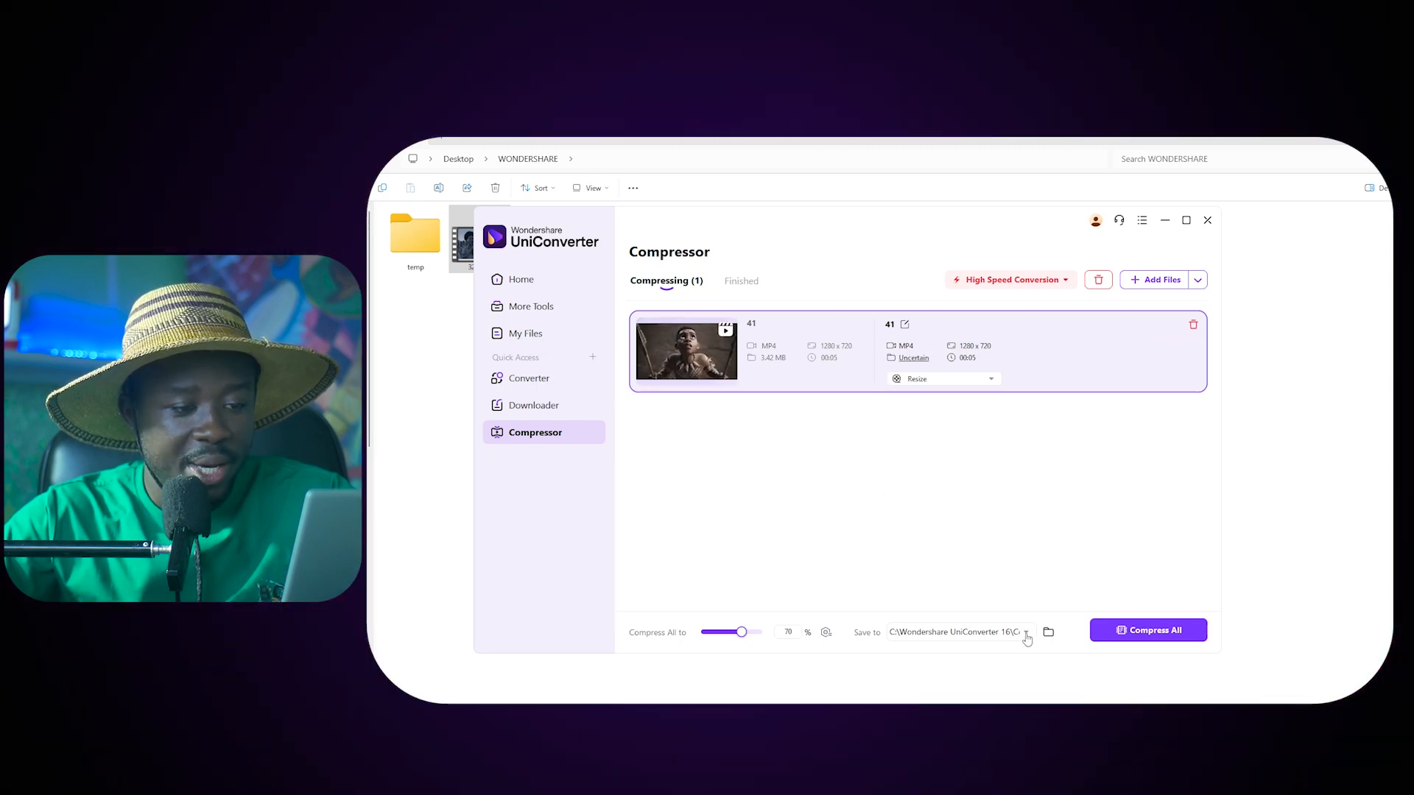
{"action": "mouse_move", "coordinate": [972, 685]}
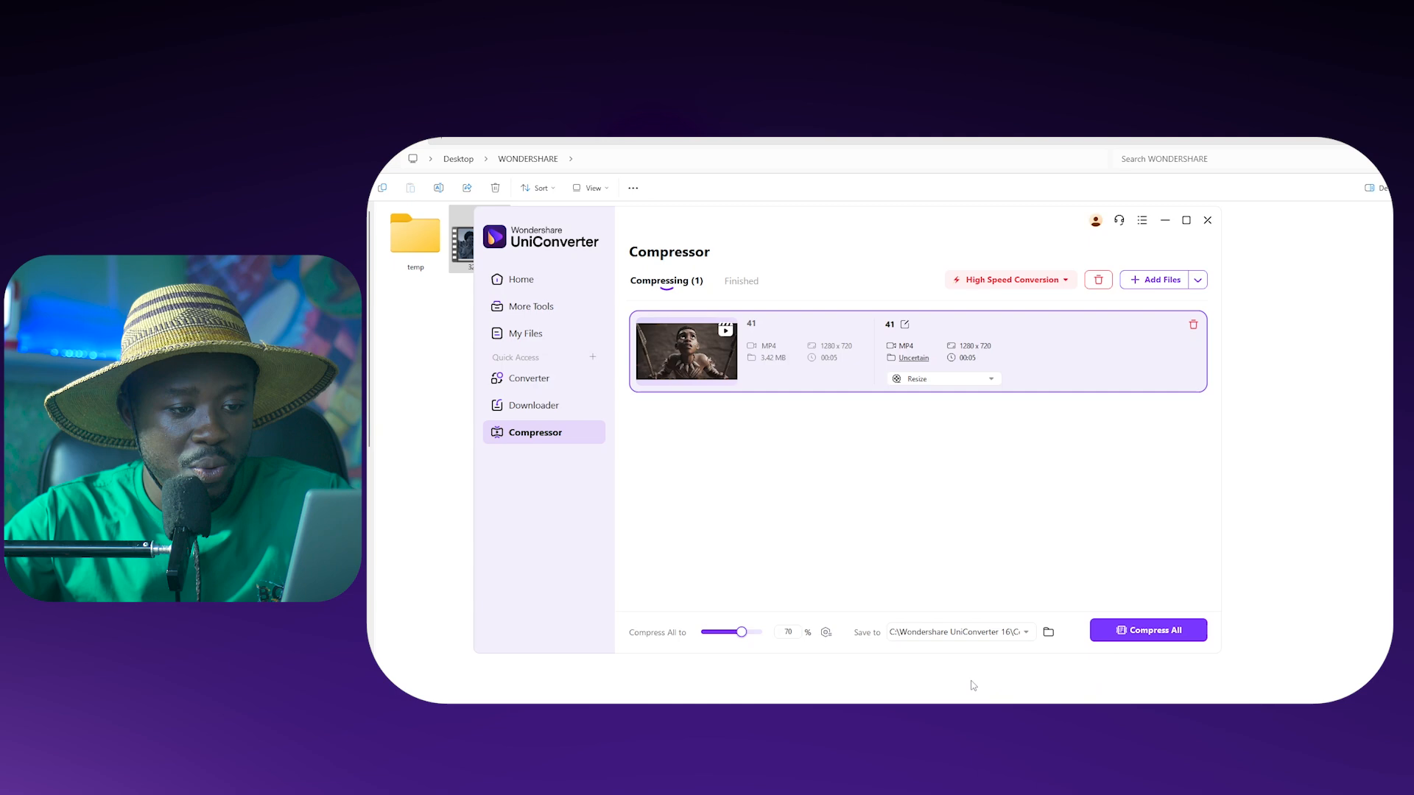
{"action": "mouse_move", "coordinate": [1095, 478]}
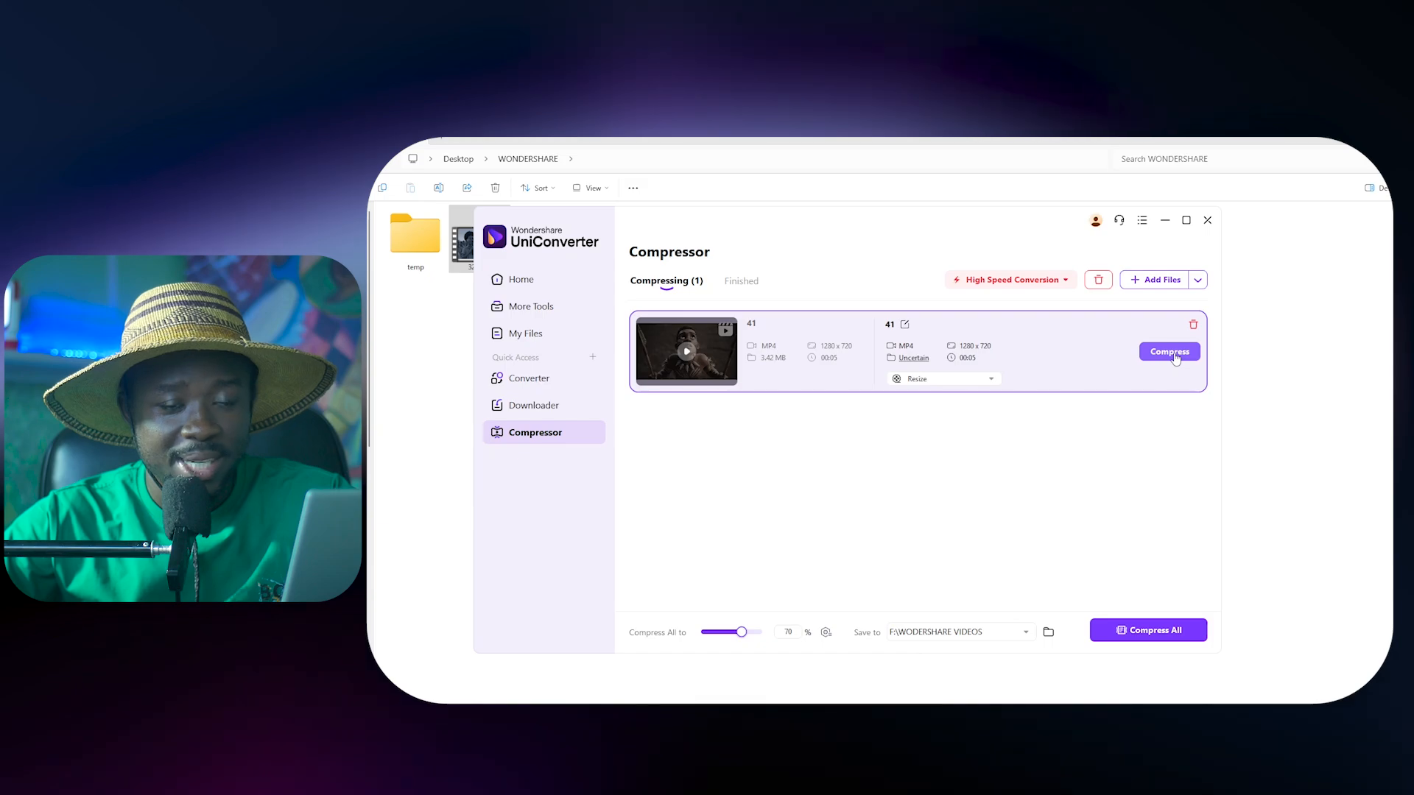
{"action": "left_click", "coordinate": [1008, 280]}
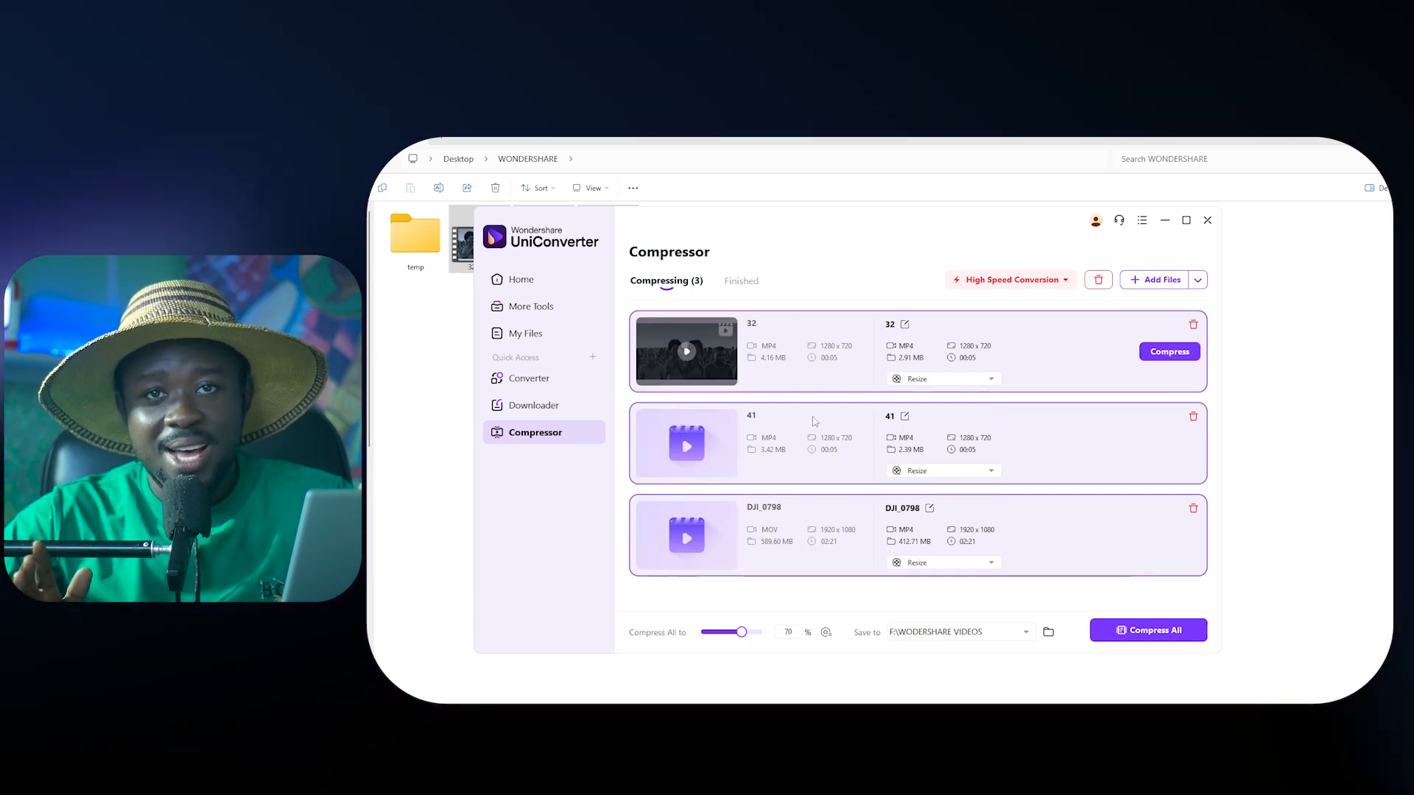
{"action": "mouse_move", "coordinate": [819, 567]}
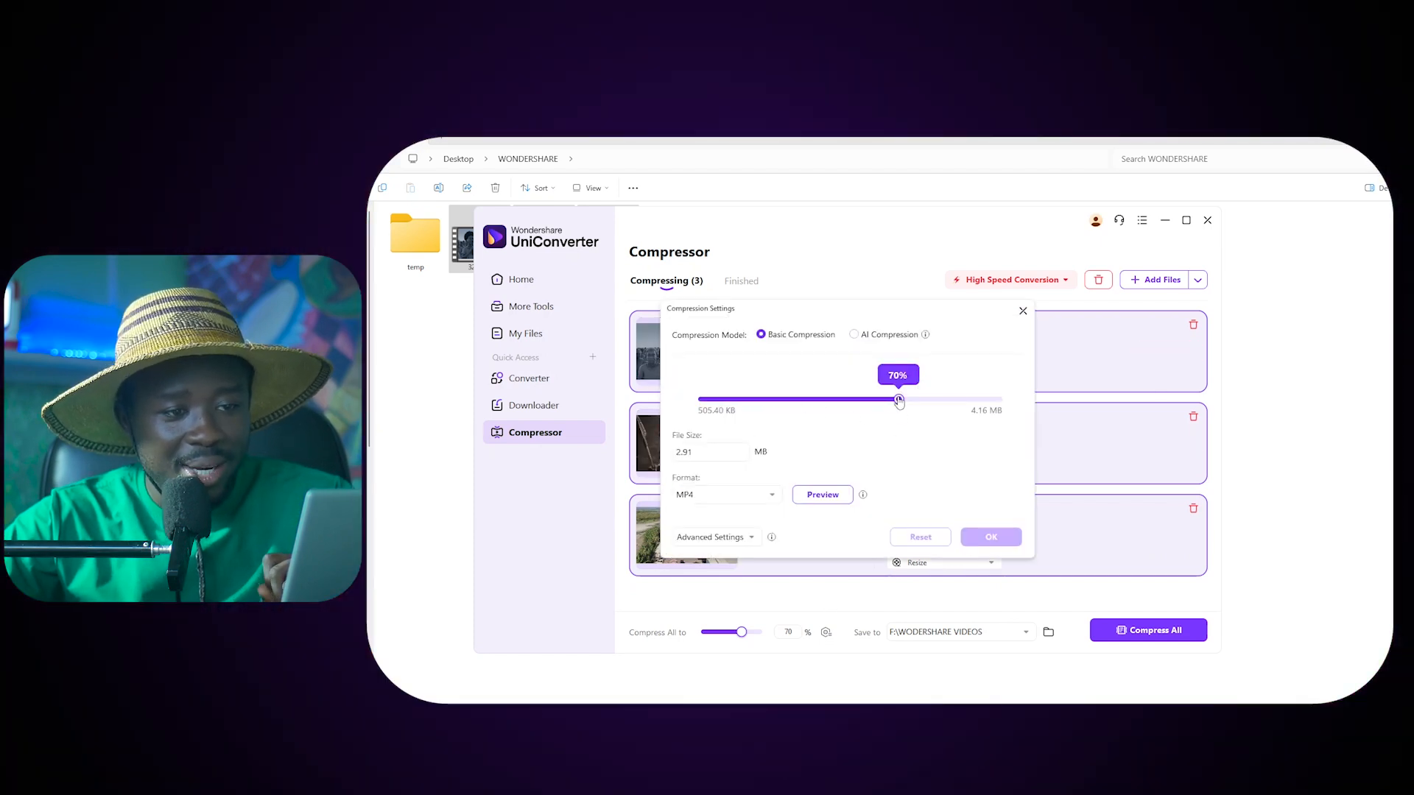
Confirm compression settings with OK after queuing 32.mp4 and DJI_0798.MOV
{"action": "left_click", "coordinate": [990, 537]}
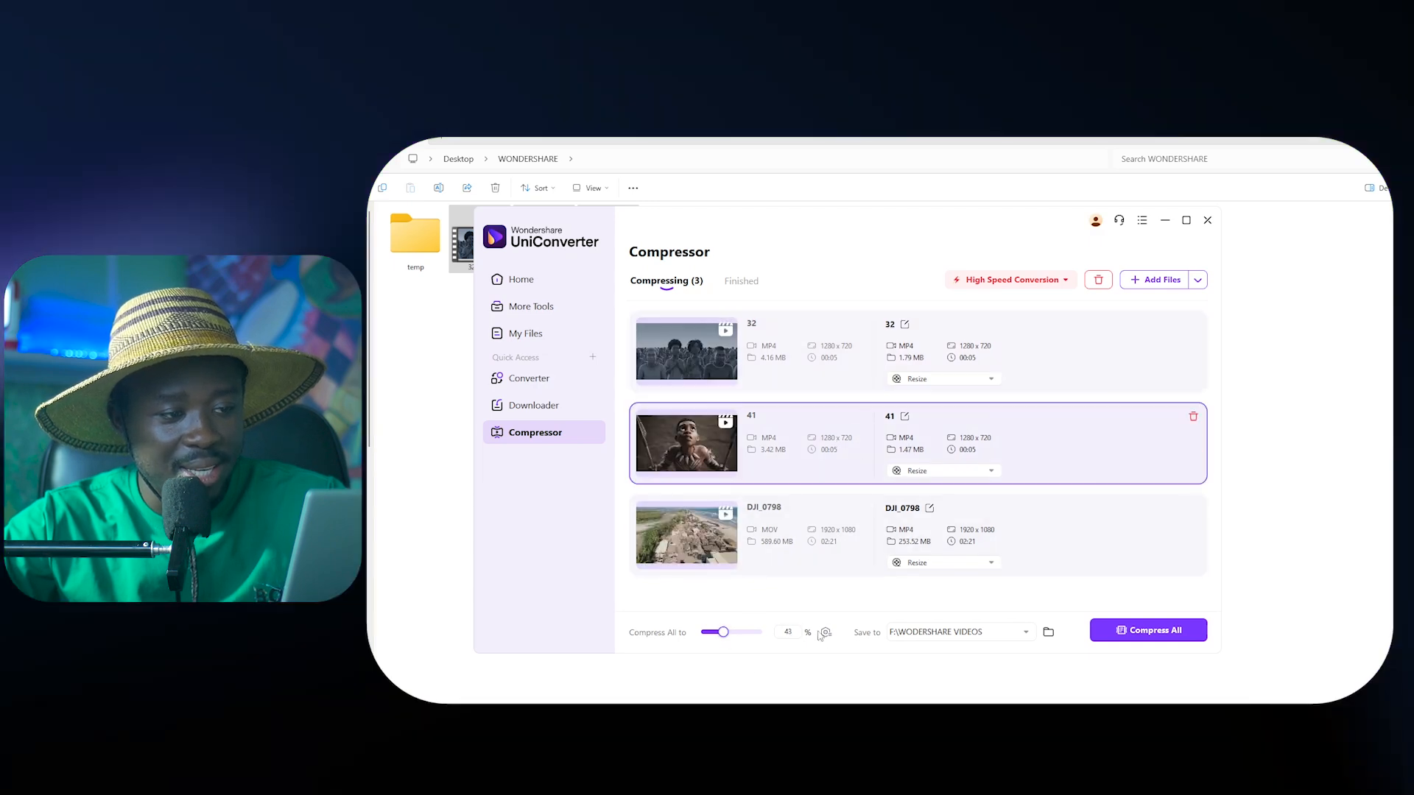
Set Compress All to AI compression at 43% for all three videos
{"action": "left_click", "coordinate": [824, 633]}
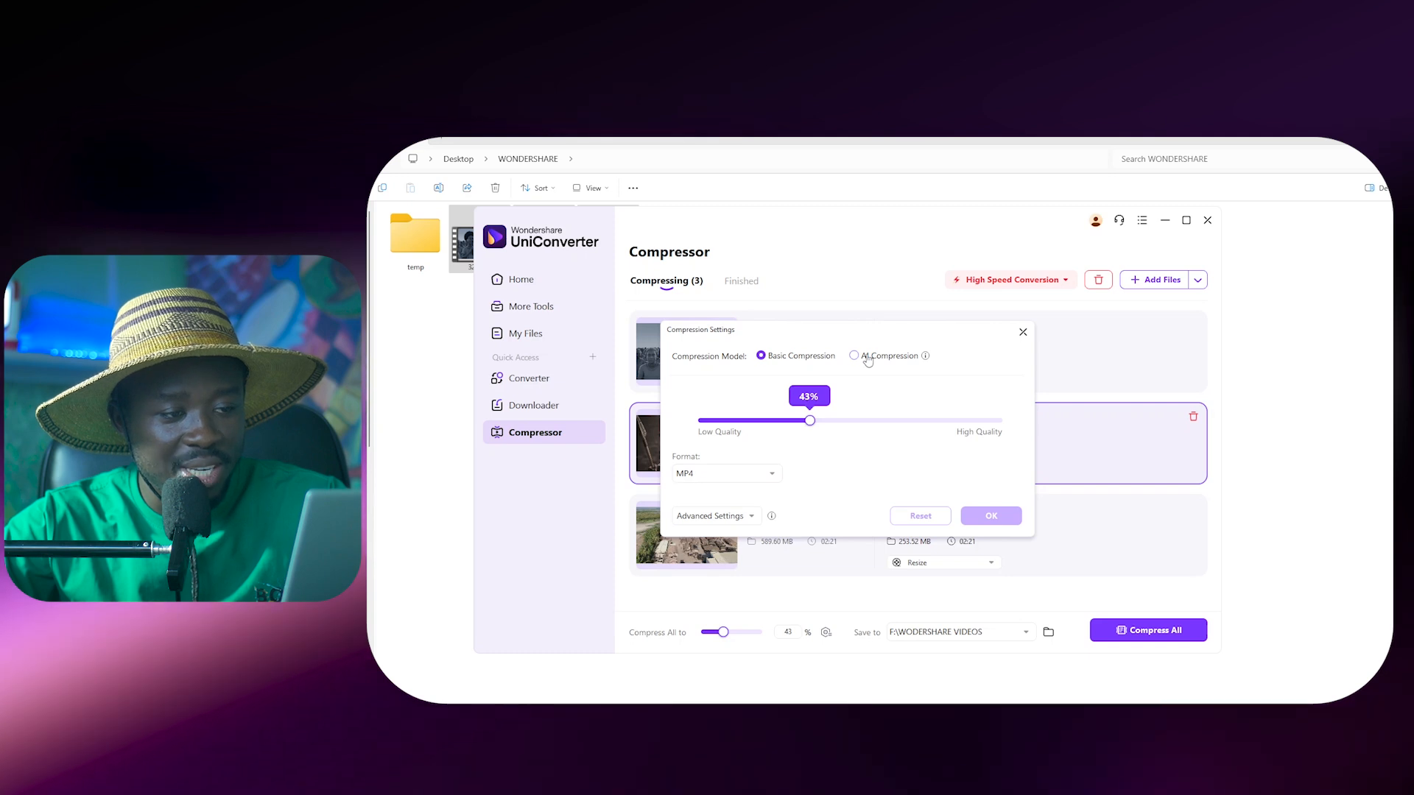
{"action": "left_click", "coordinate": [854, 355]}
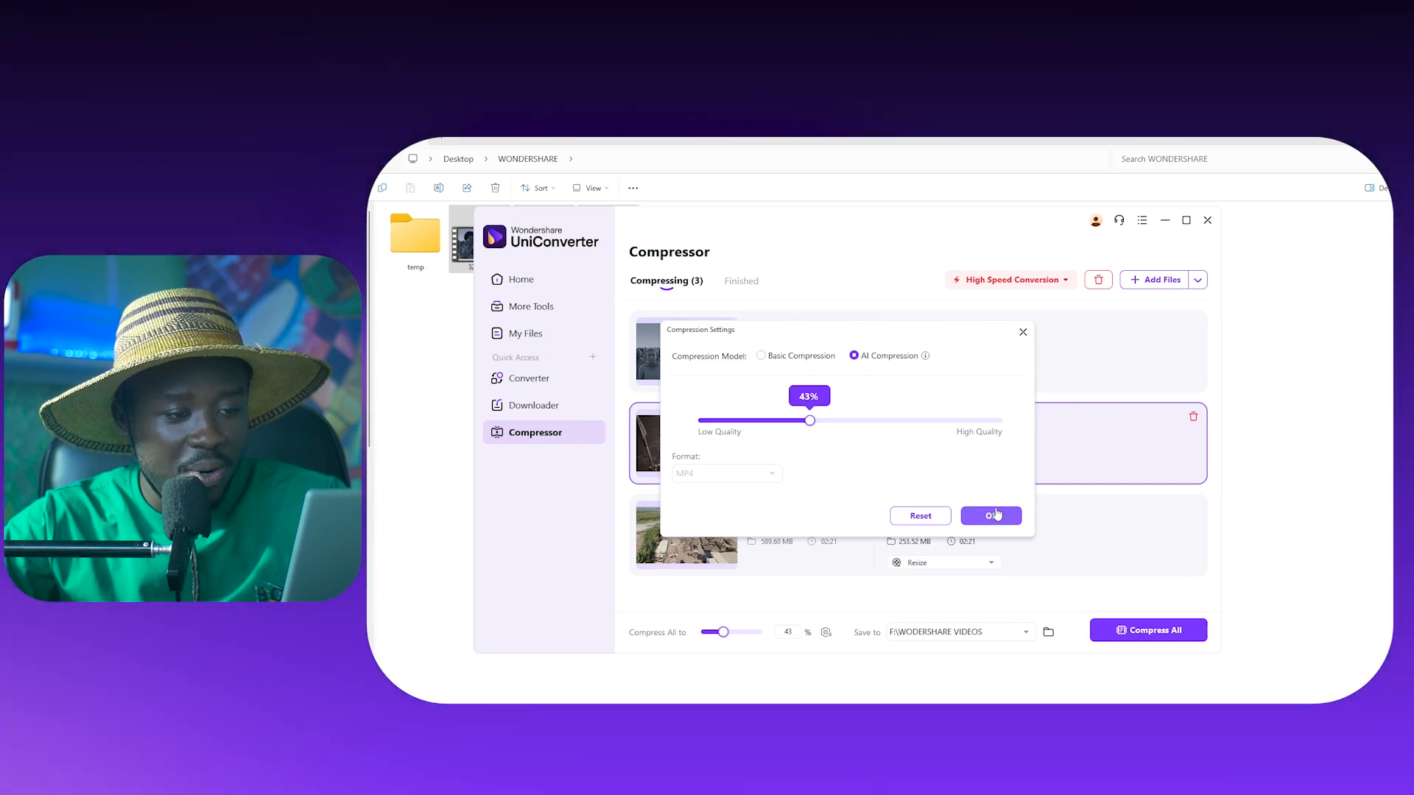
{"action": "left_click", "coordinate": [992, 514]}
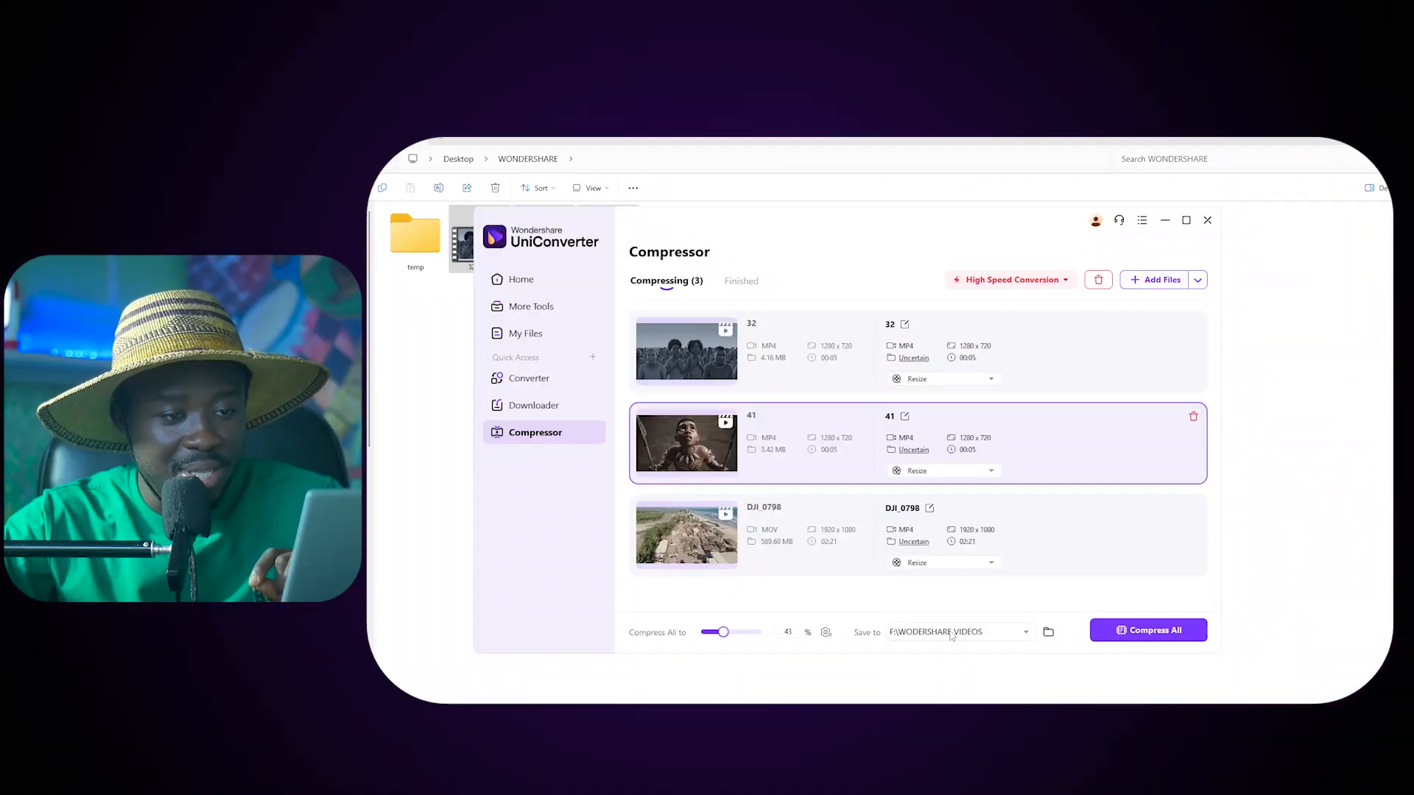
Open the Save to folder picker to choose the output location
{"action": "left_click", "coordinate": [1047, 631]}
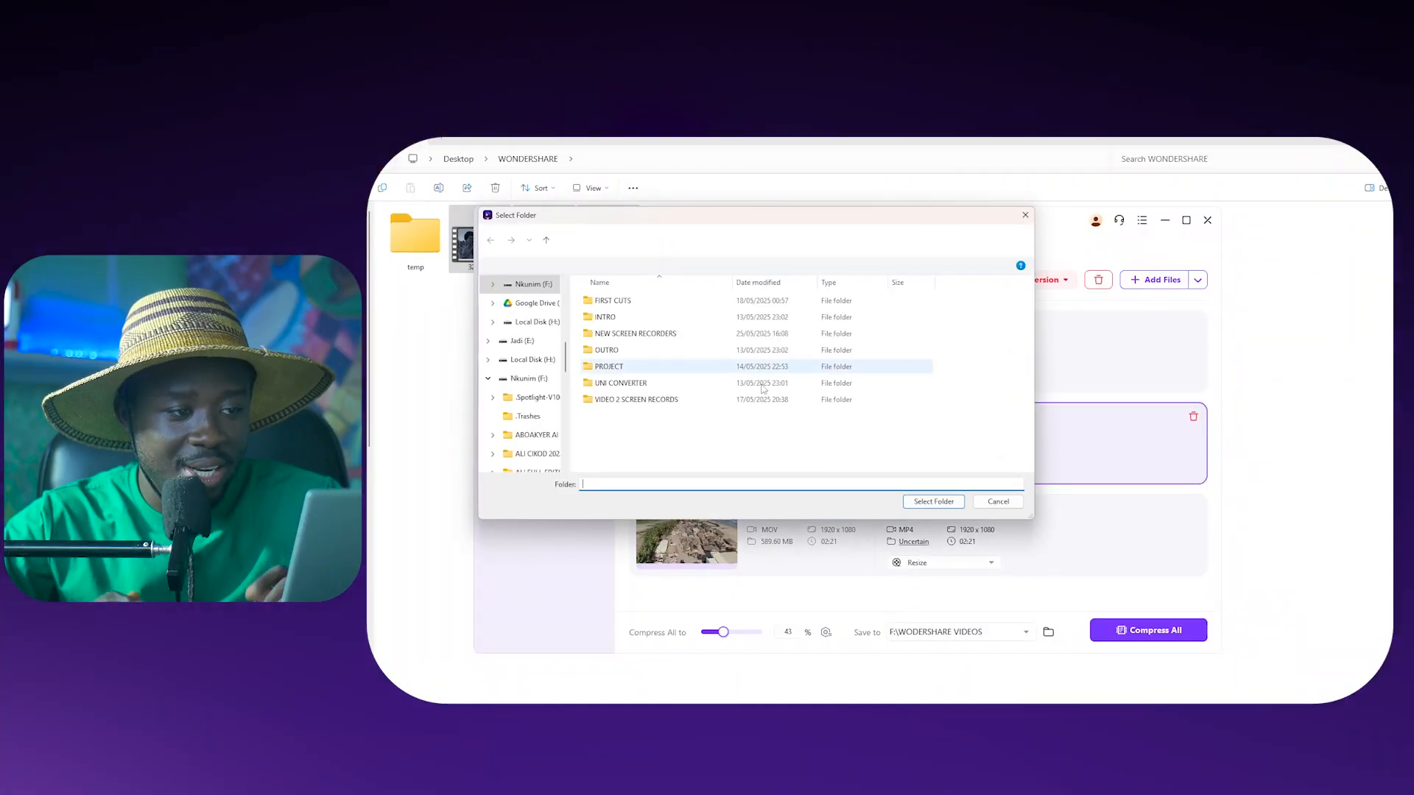